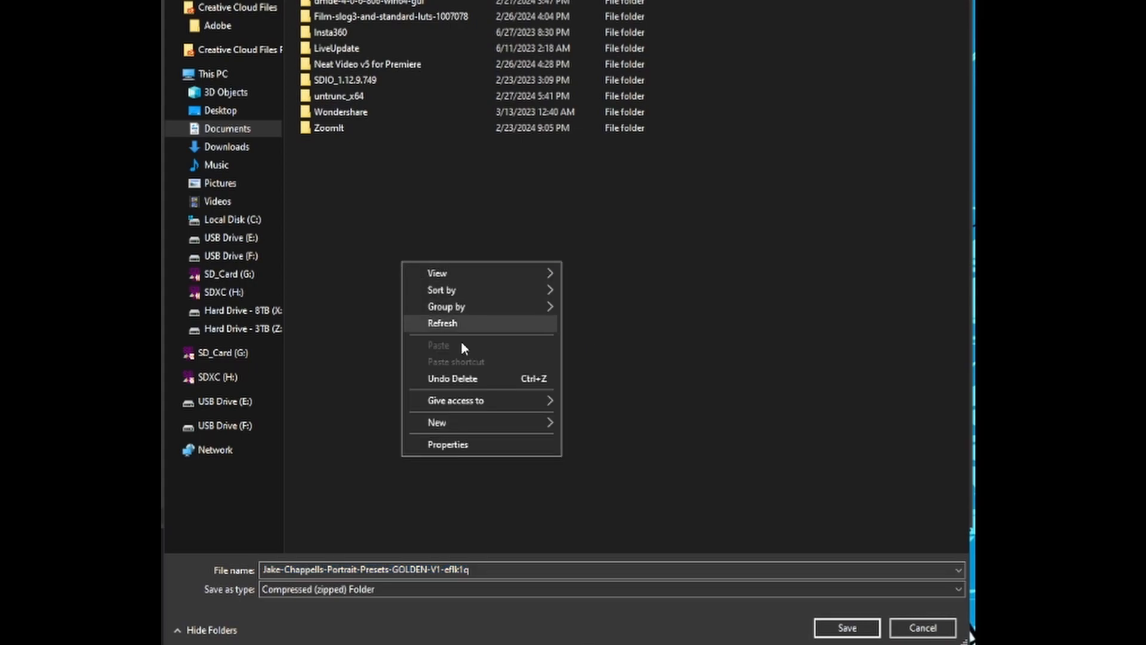
# Step: Create a new Desktop folder and name it 'Presets for Lightroom CC'
pyautogui.click(437, 422)
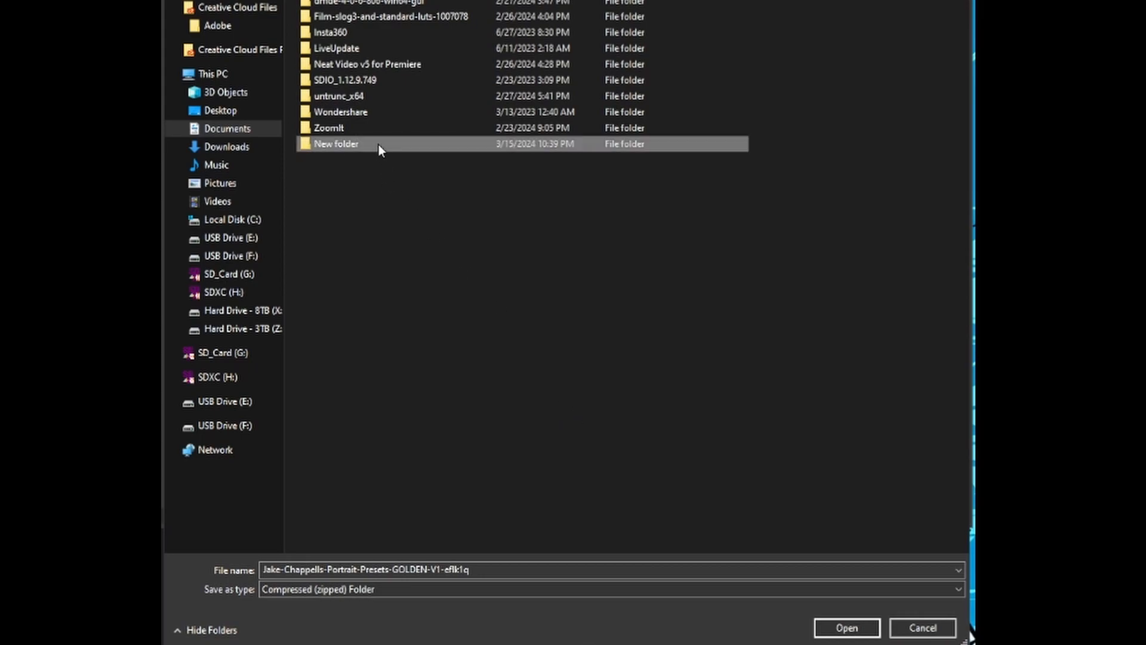
pyautogui.click(221, 110)
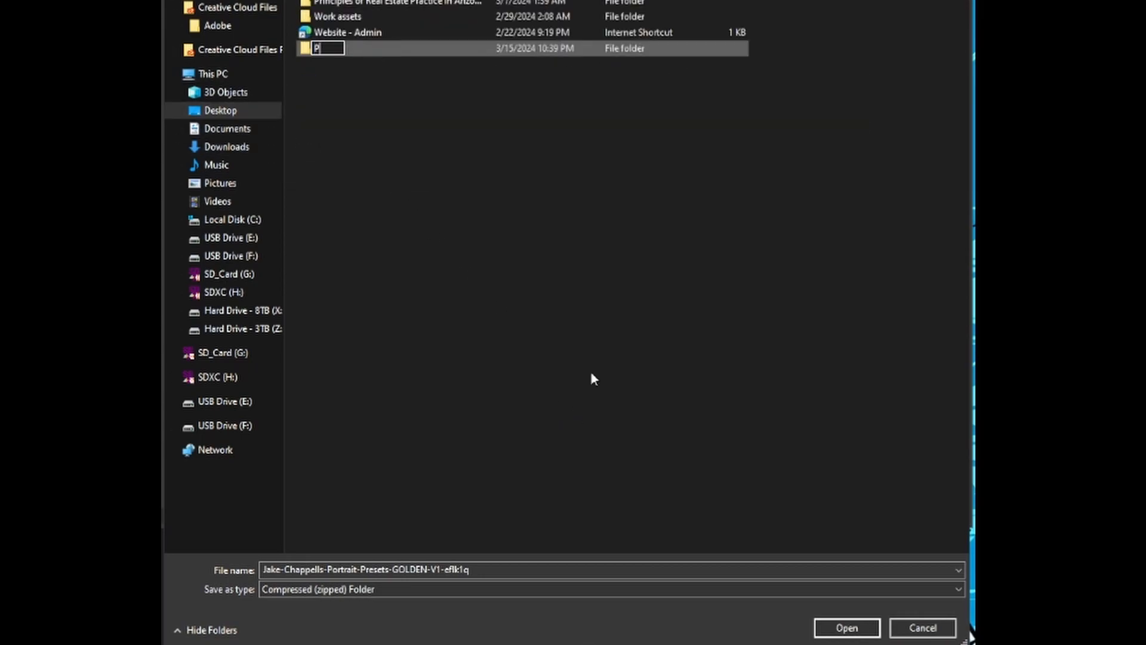
pyautogui.write('Presets for')
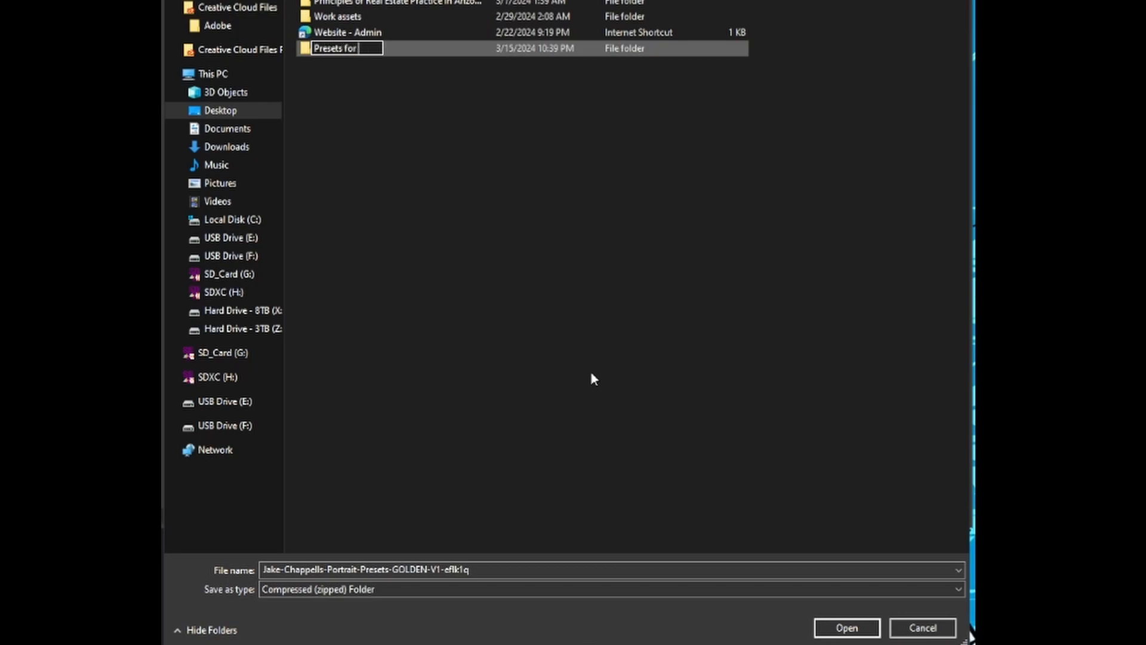
pyautogui.write('Lightroom')
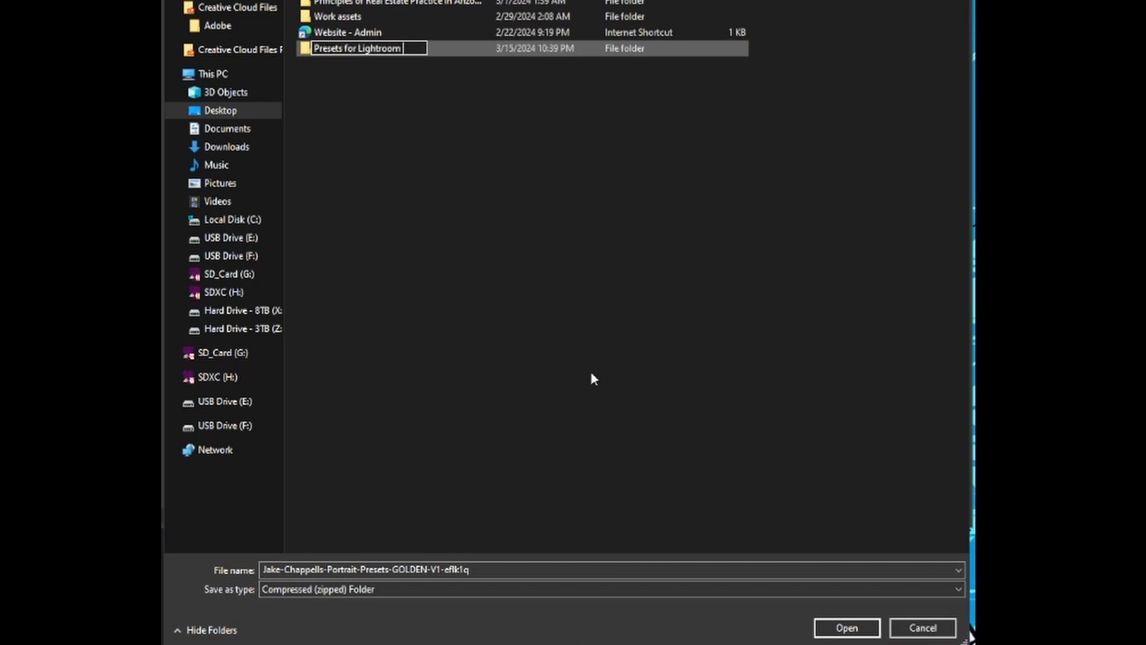
pyautogui.write('CC')
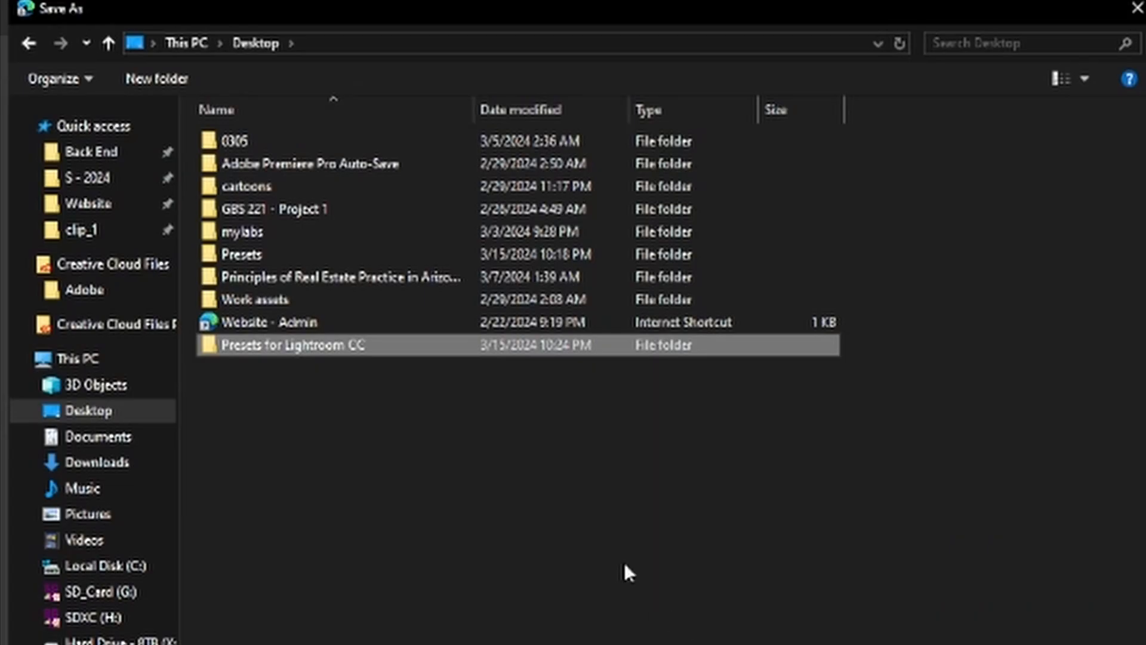
pyautogui.doubleClick(293, 344)
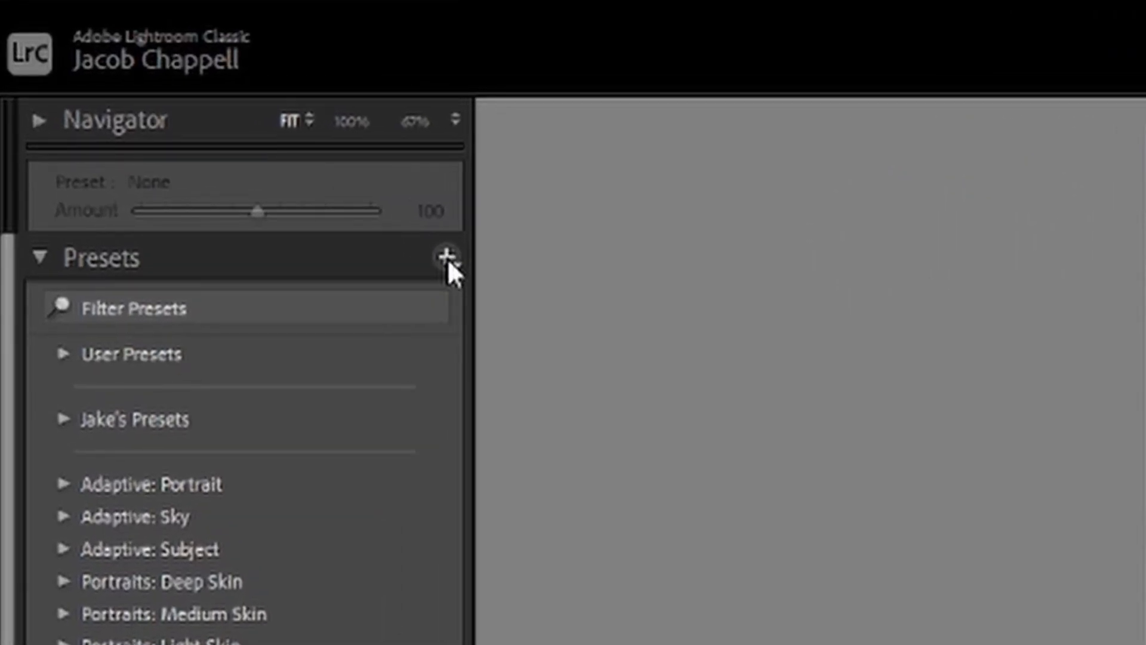
# Step: Choose Import Presets from the Presets panel's + menu to reach the file browser
pyautogui.click(447, 257)
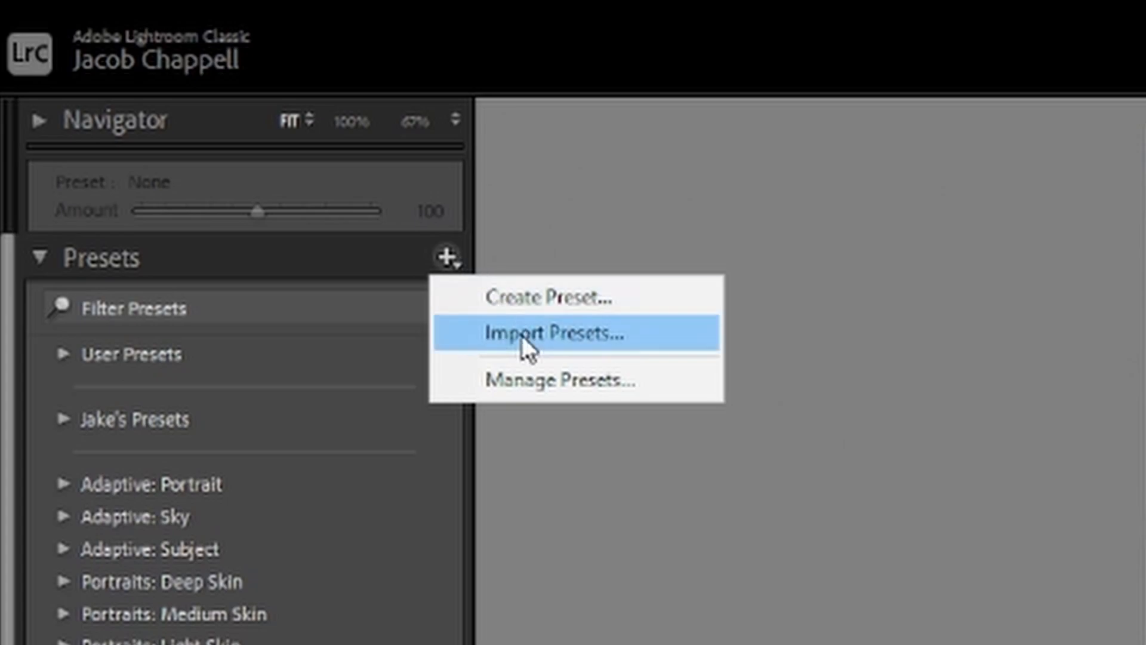
pyautogui.click(555, 333)
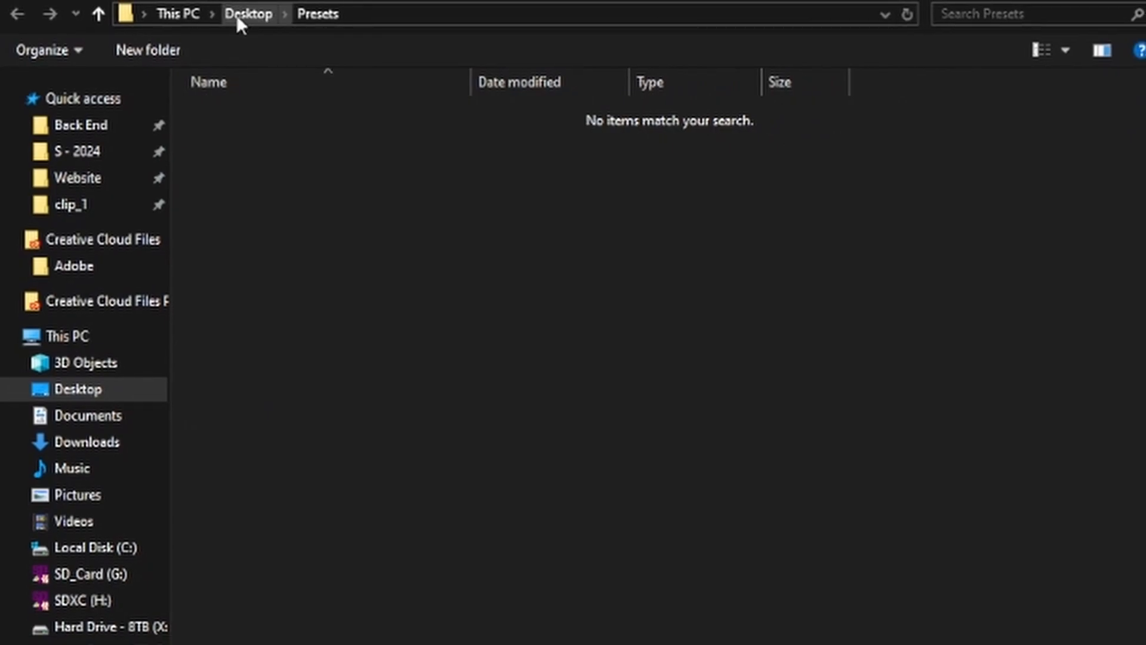
# Step: Navigate from the Desktop into the Presets for Lightroom CC folder to reach the GOLDEN presets zip
pyautogui.click(248, 13)
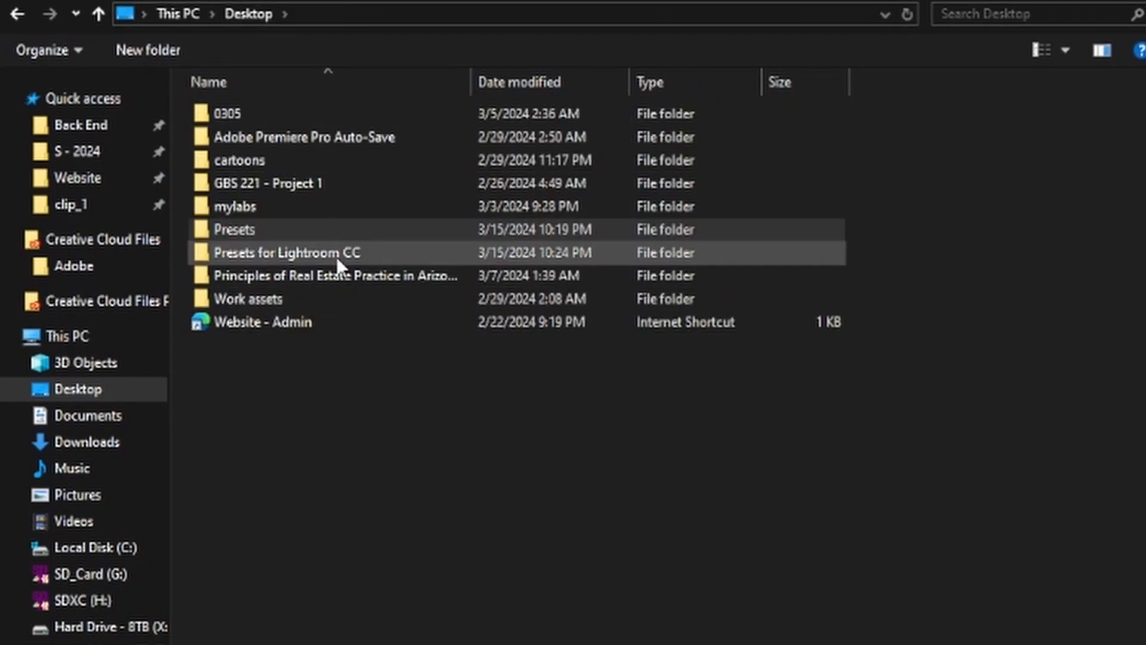
pyautogui.click(300, 252)
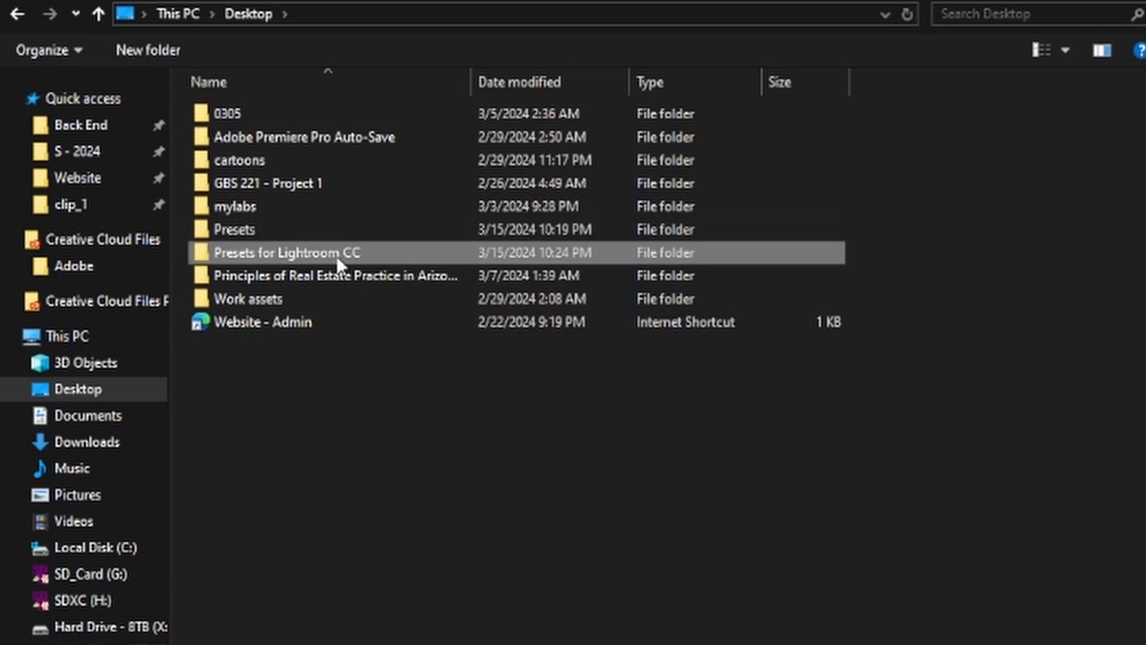
pyautogui.doubleClick(292, 252)
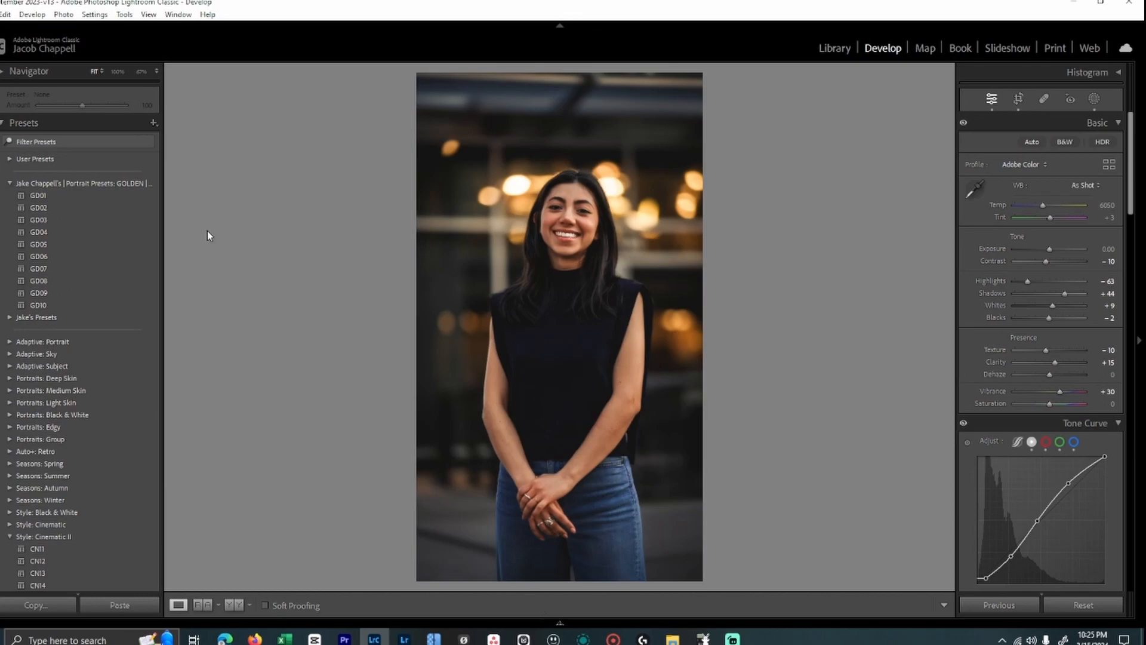
pyautogui.moveTo(166, 216)
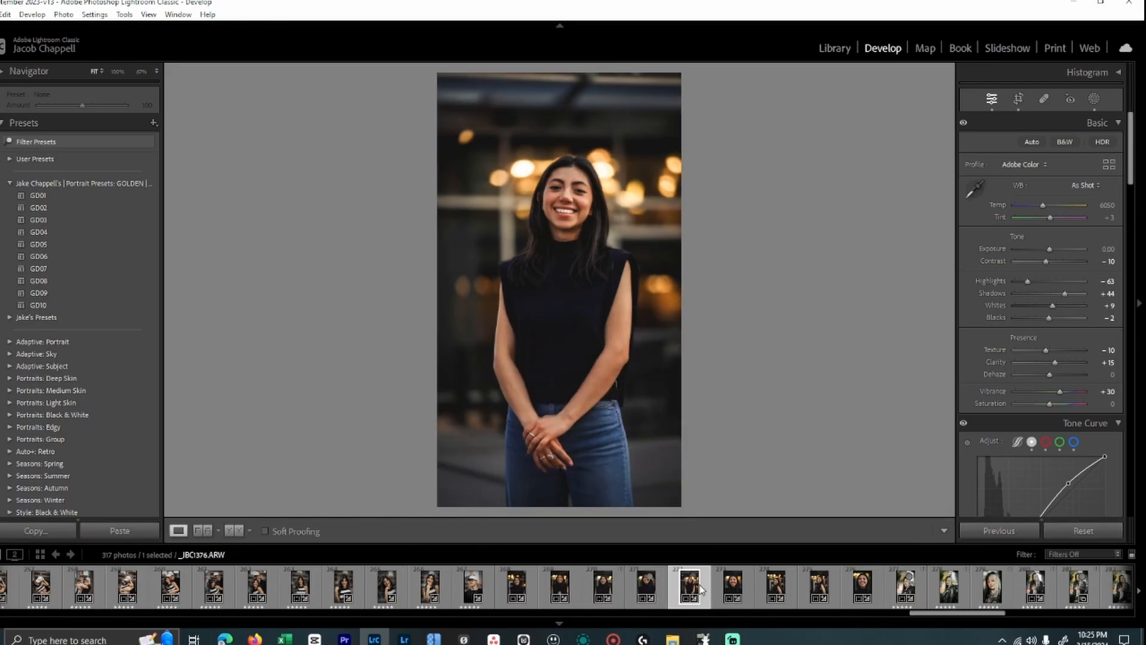
pyautogui.rightClick(559, 293)
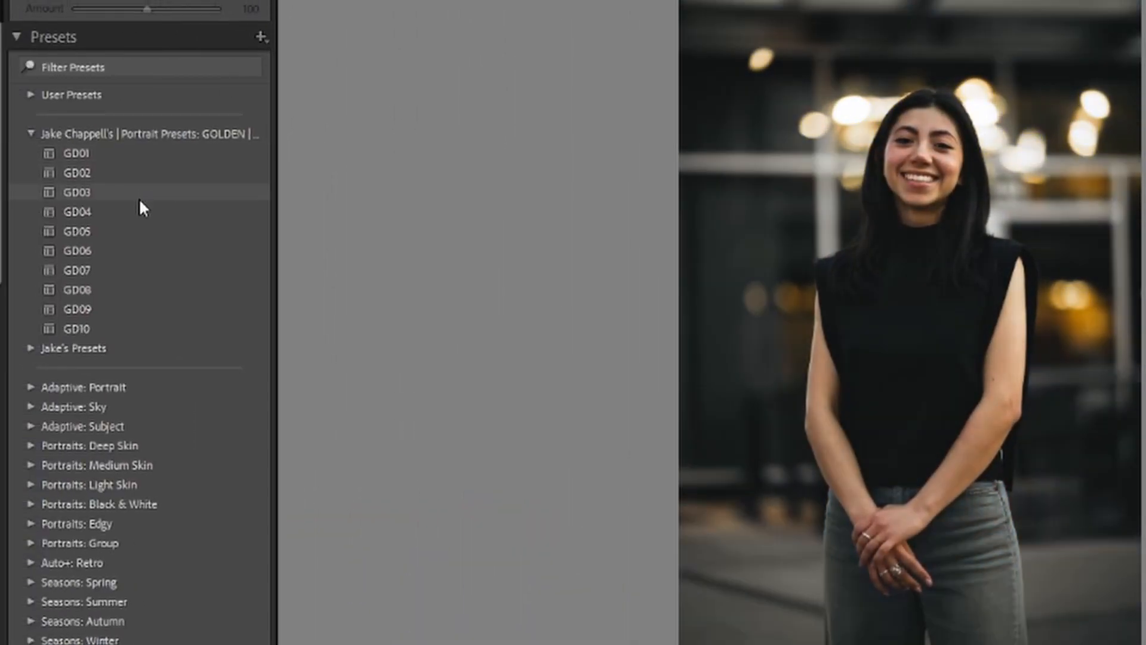
pyautogui.click(77, 249)
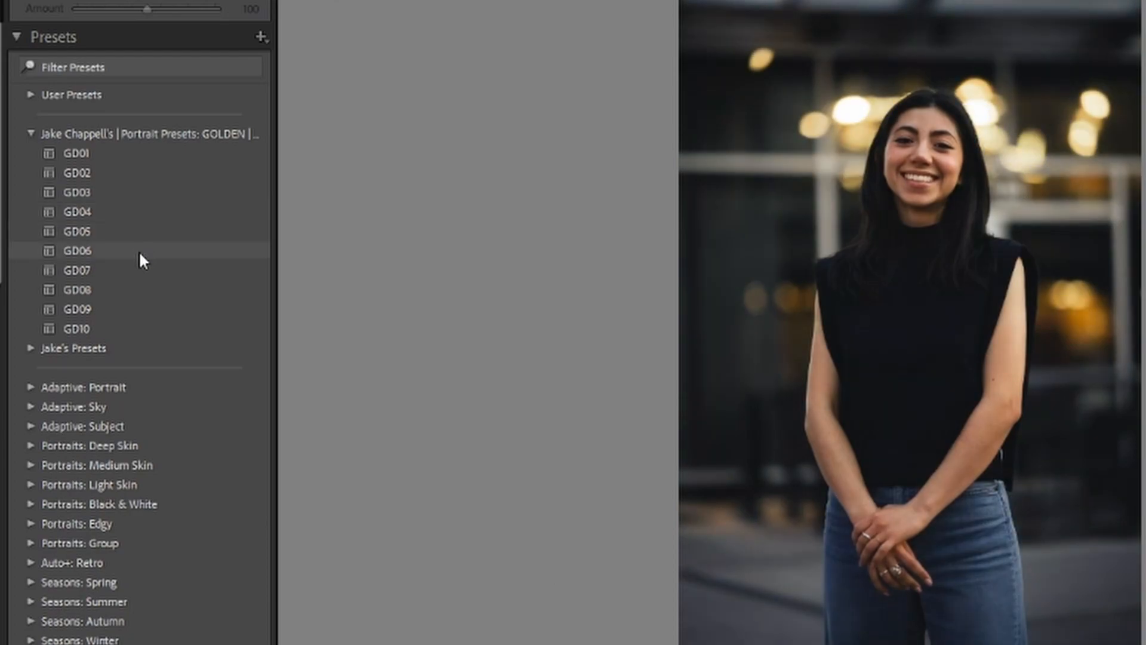